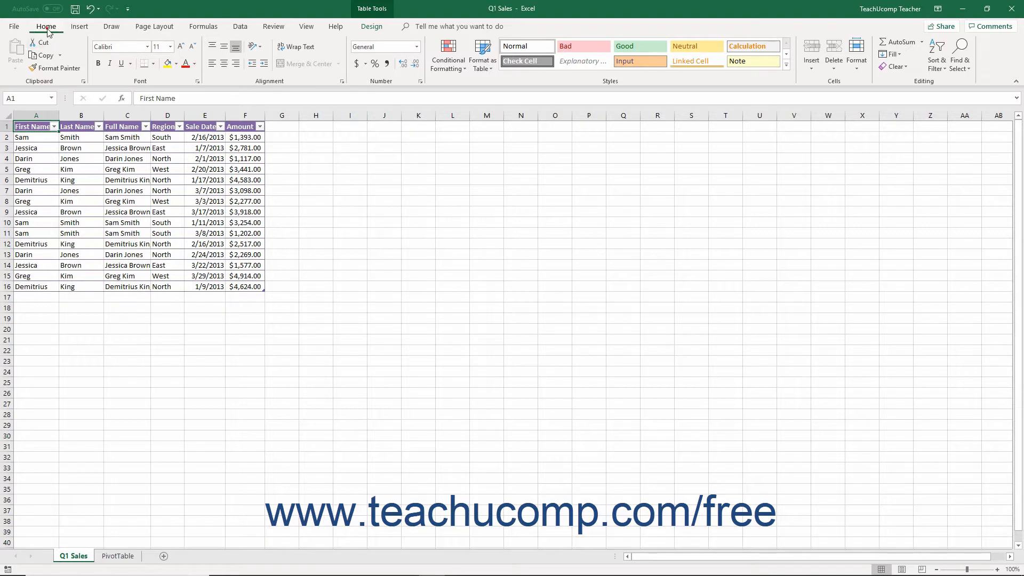
pyautogui.moveTo(74, 31)
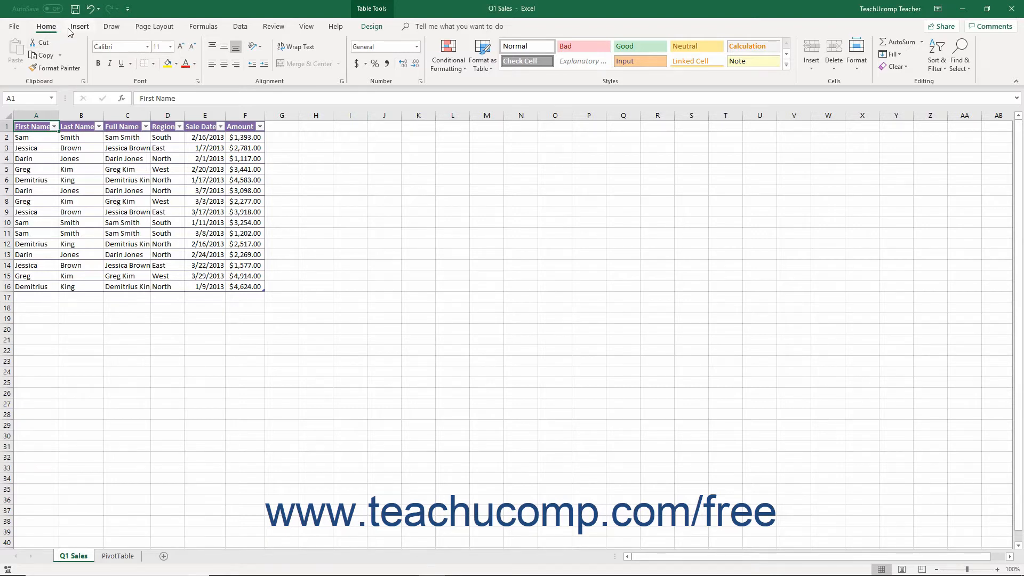
# Browse the Insert and Draw tabs, return to Home, and launch the Font group's Format Cells dialog
pyautogui.click(80, 25)
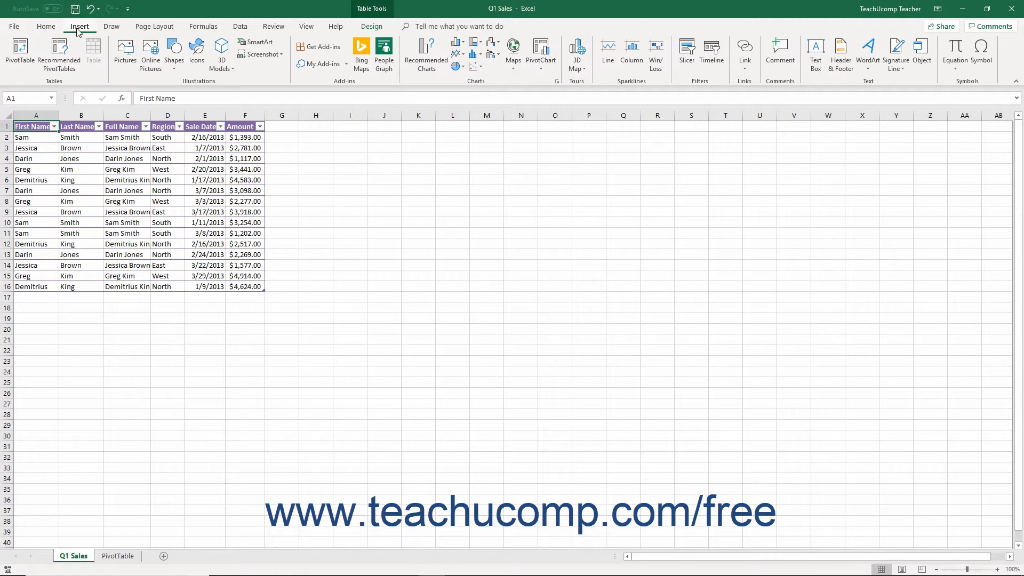
pyautogui.click(111, 26)
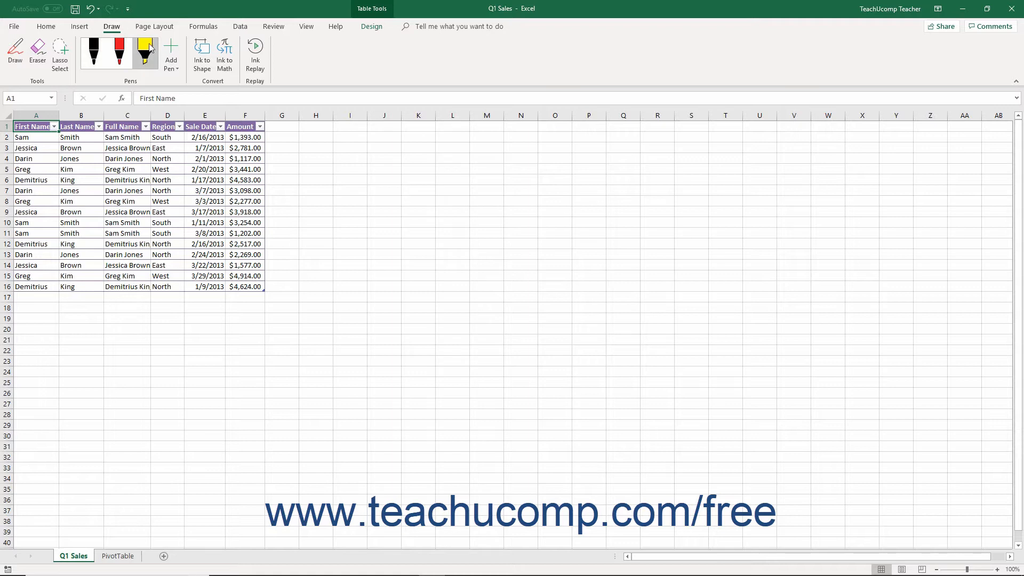
pyautogui.click(45, 26)
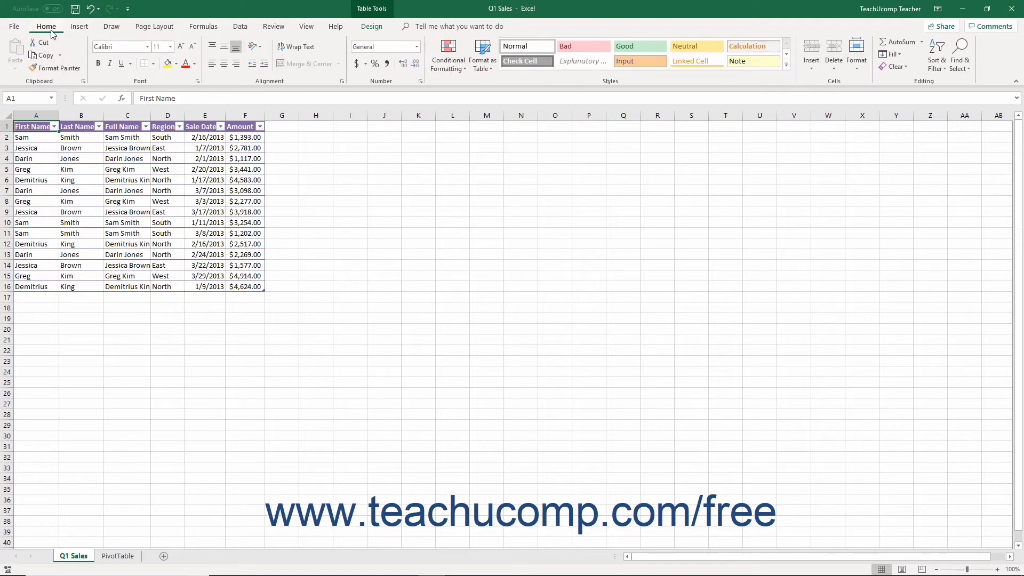
pyautogui.moveTo(105, 57)
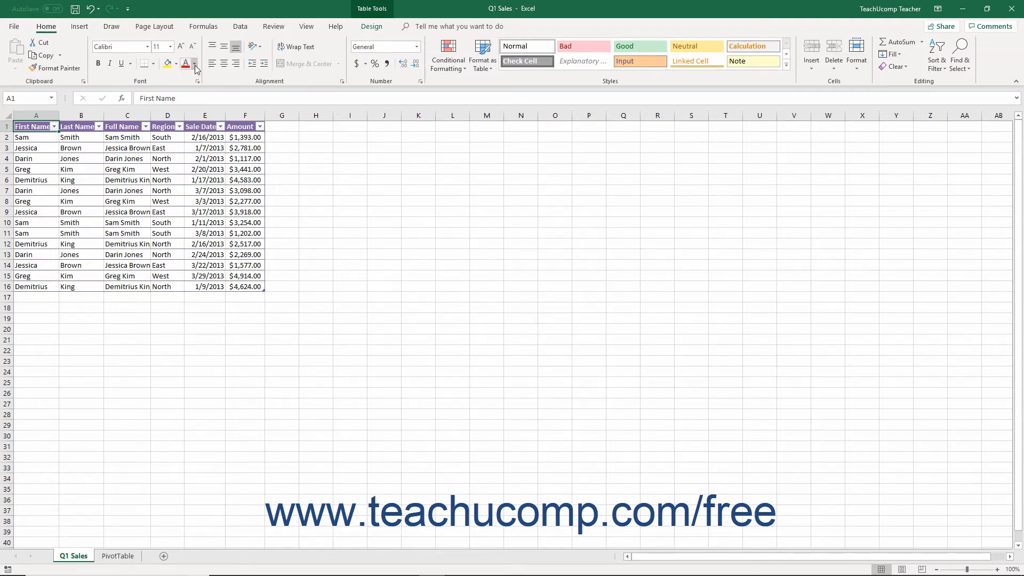
pyautogui.moveTo(193, 63)
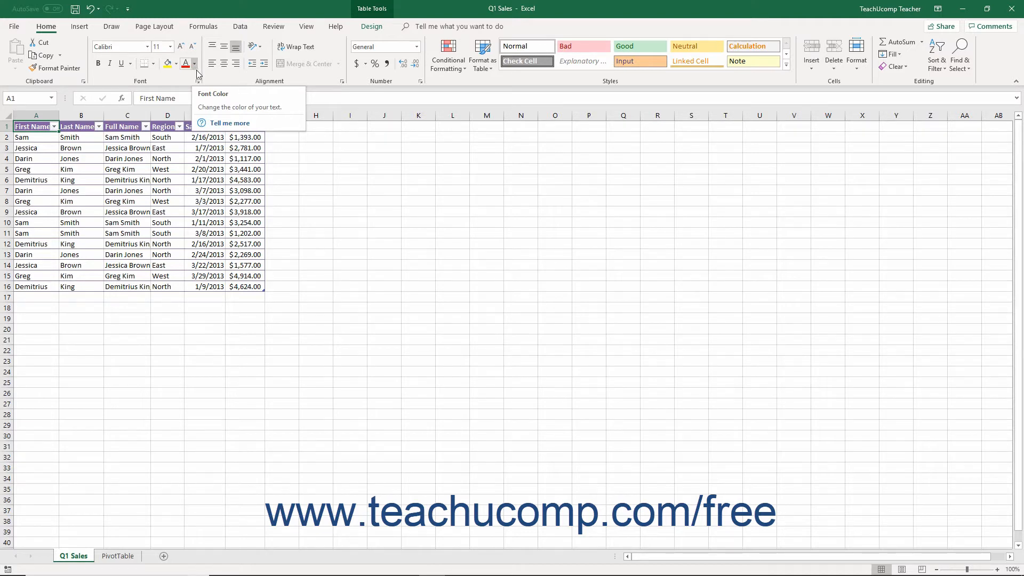
pyautogui.moveTo(199, 80)
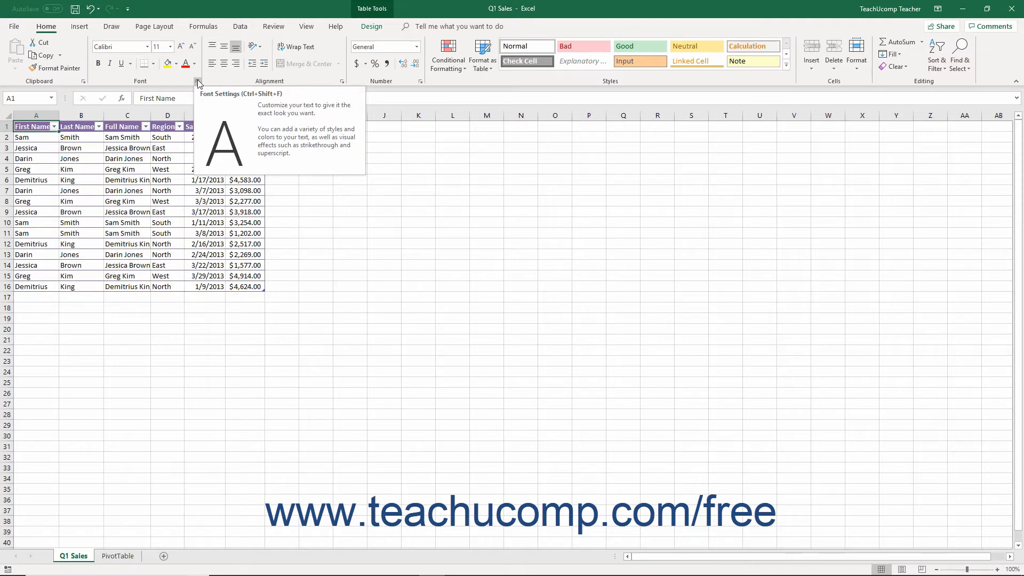
pyautogui.moveTo(78, 28)
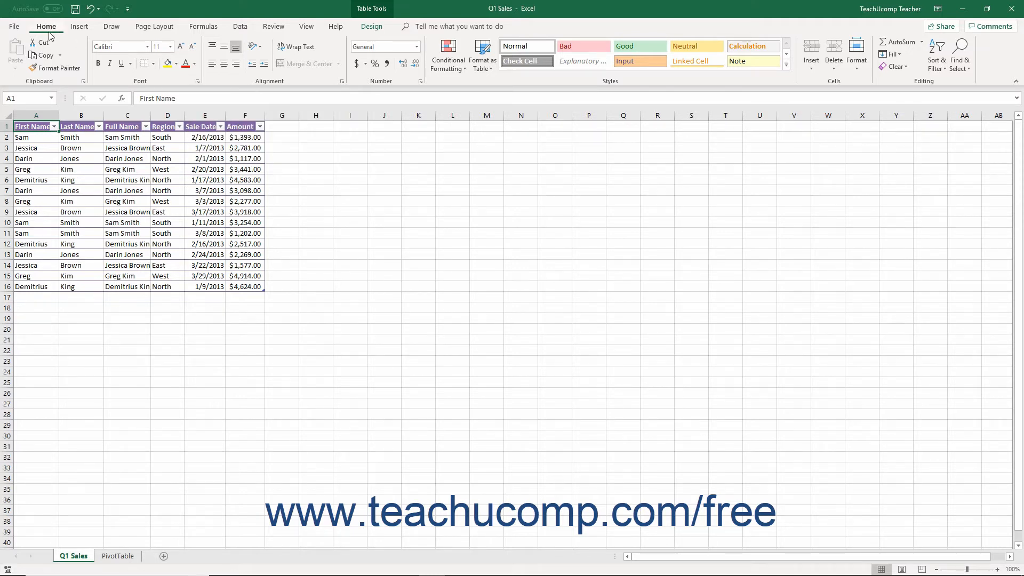
pyautogui.moveTo(196, 81)
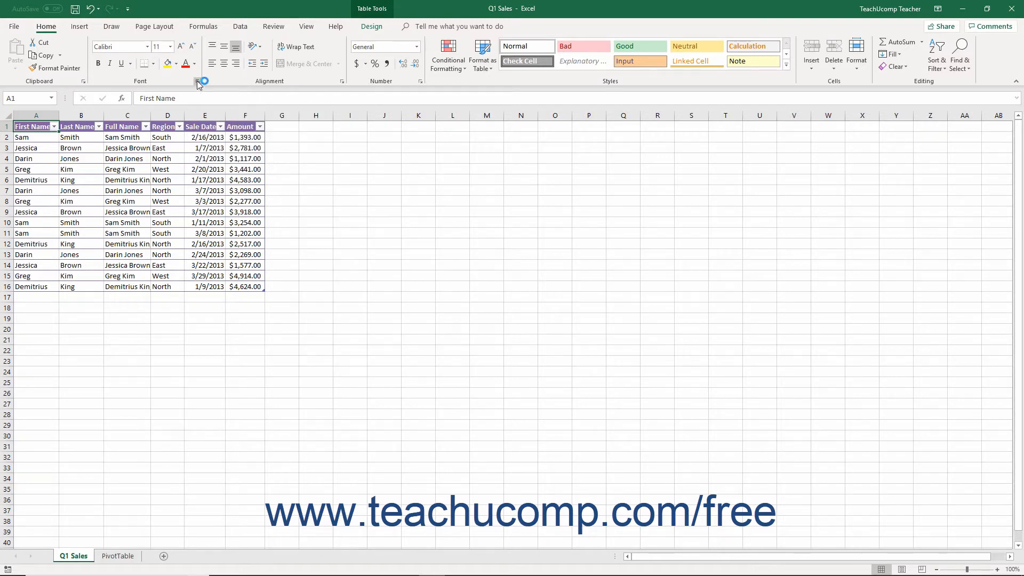
pyautogui.click(200, 81)
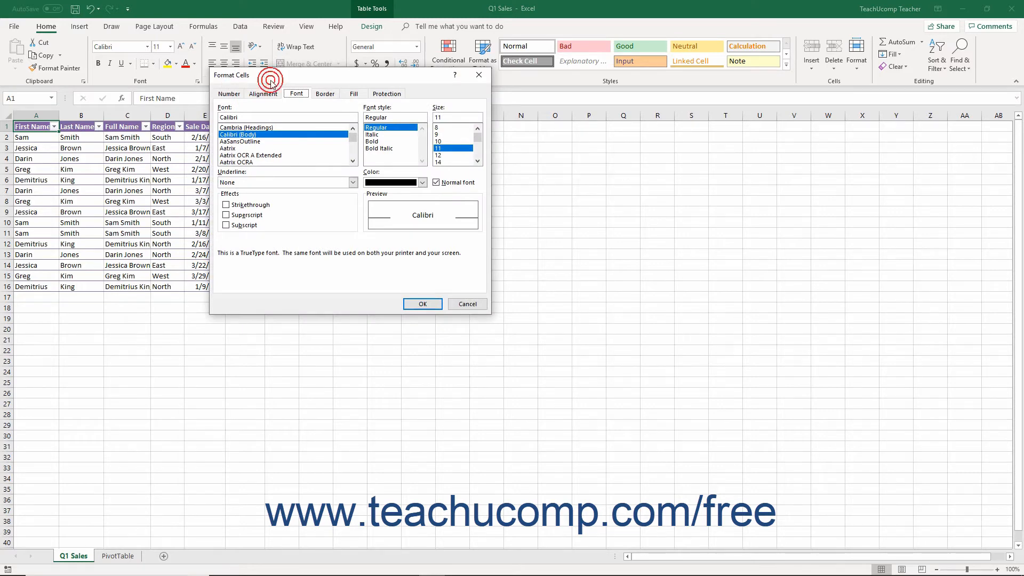
# Dismiss the Format Cells dialog without changing the Calibri 11 font settings
pyautogui.click(423, 304)
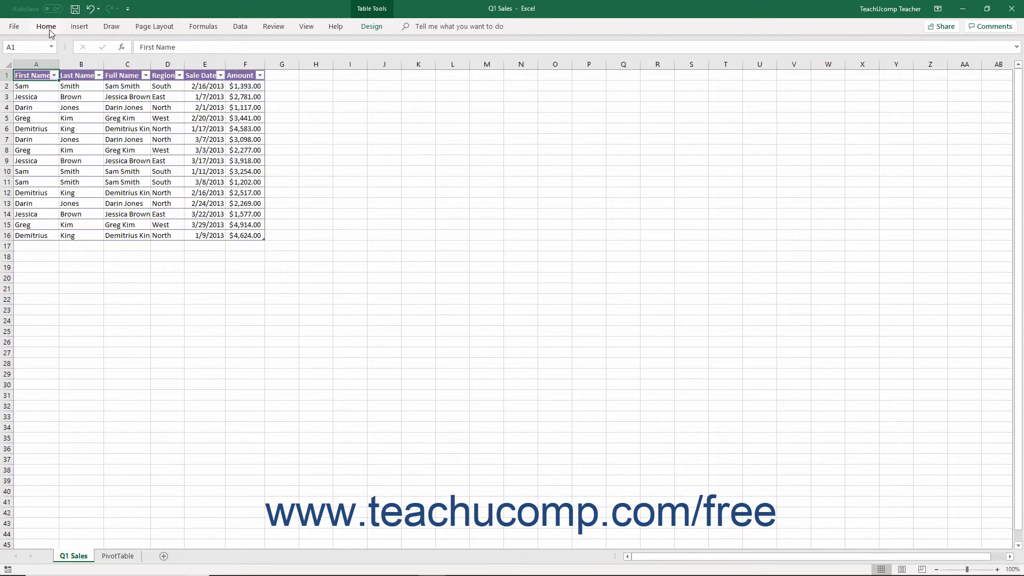
# Show the Home tab's formatting commands again on the collapsed ribbon
pyautogui.click(47, 25)
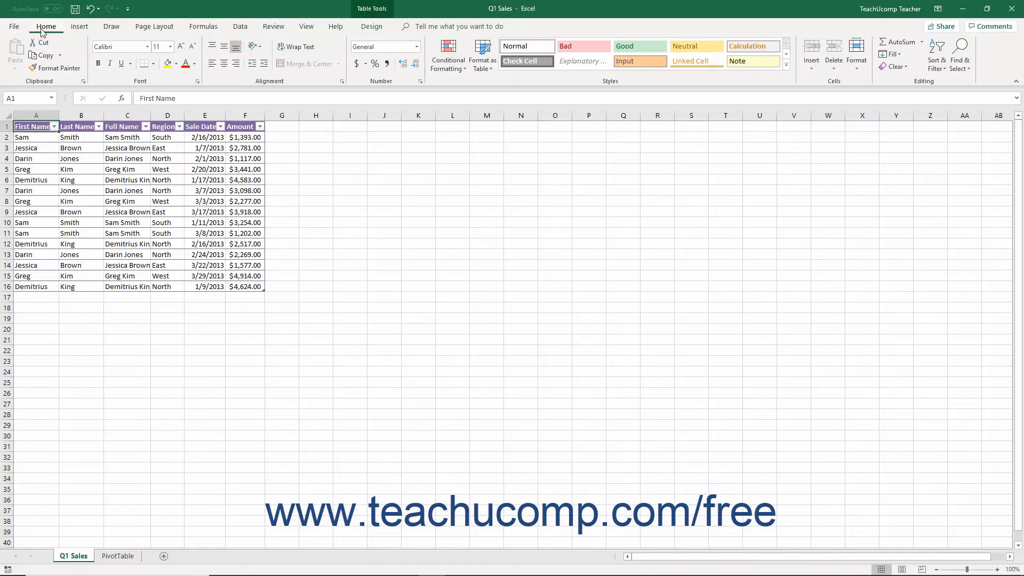
pyautogui.click(78, 26)
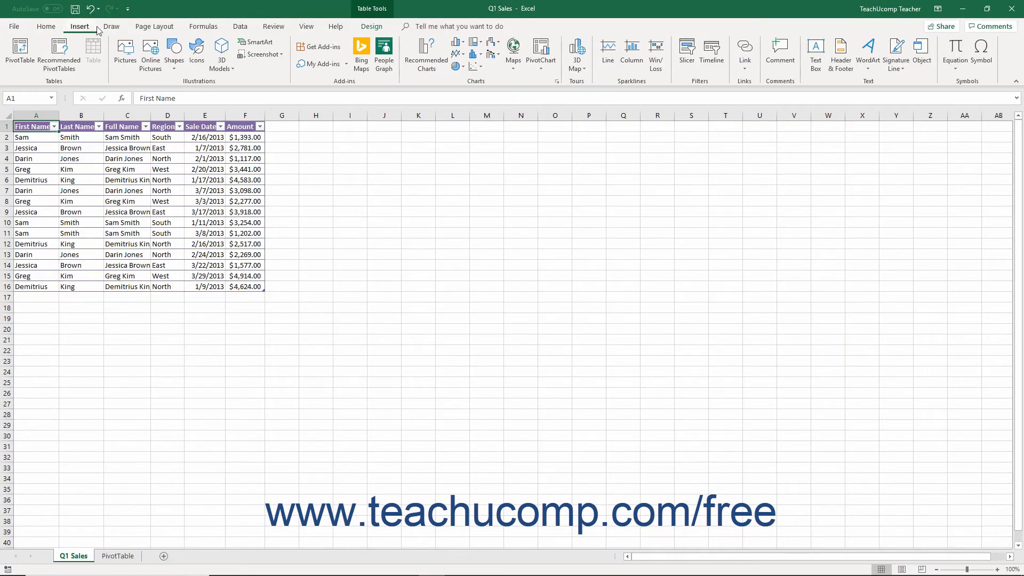
pyautogui.click(156, 25)
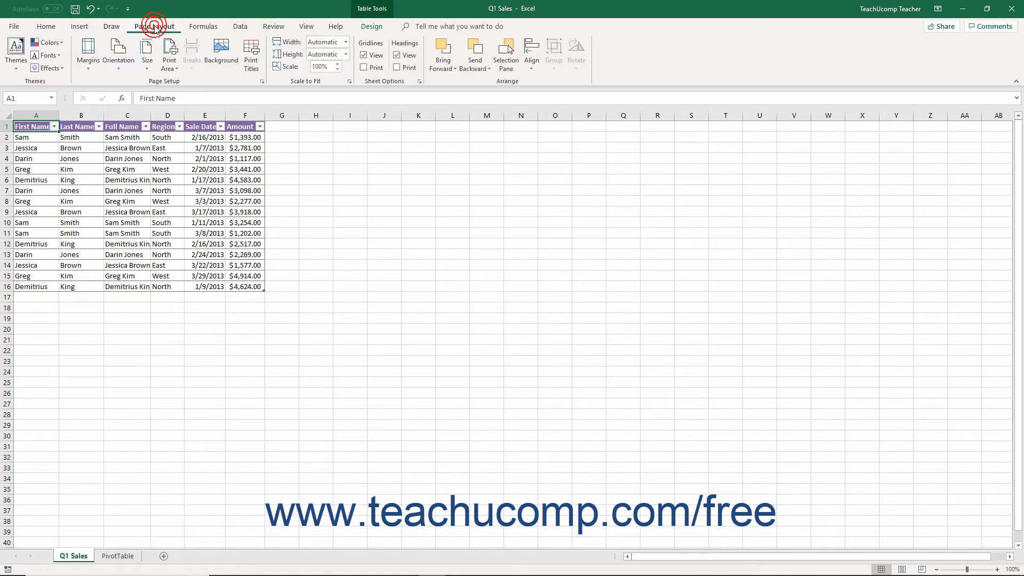
pyautogui.click(202, 25)
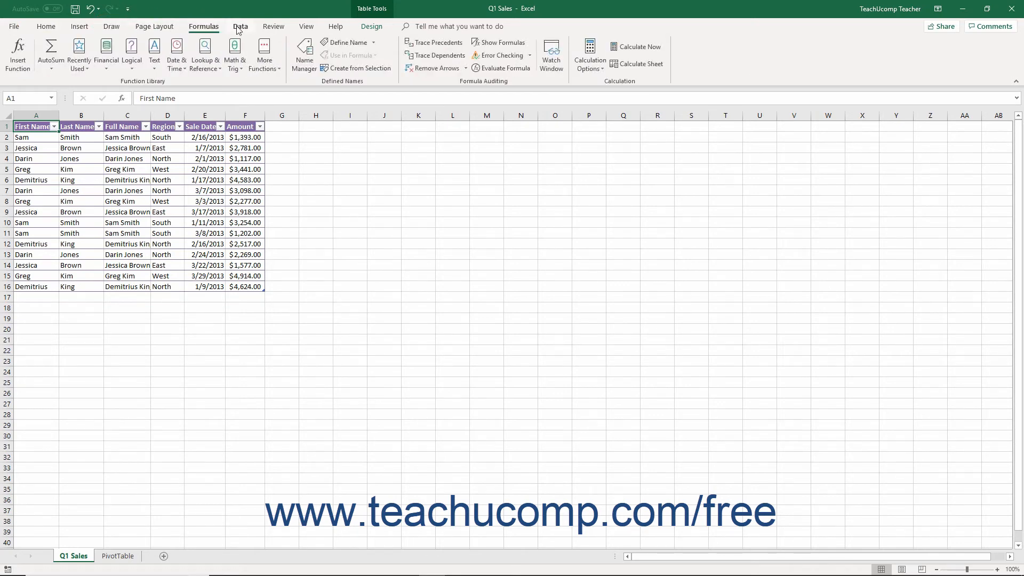
pyautogui.click(272, 26)
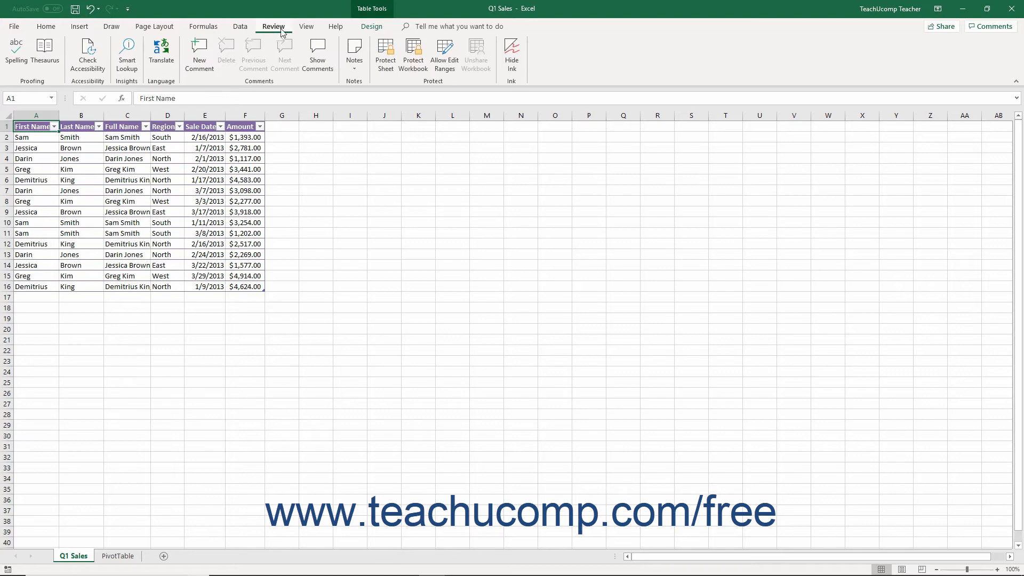
pyautogui.click(306, 26)
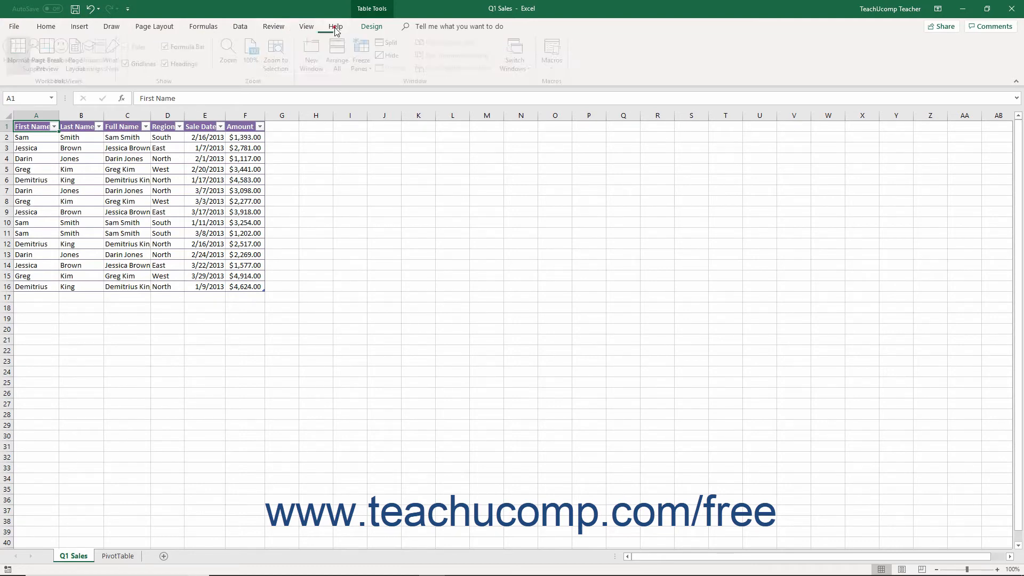
pyautogui.click(332, 26)
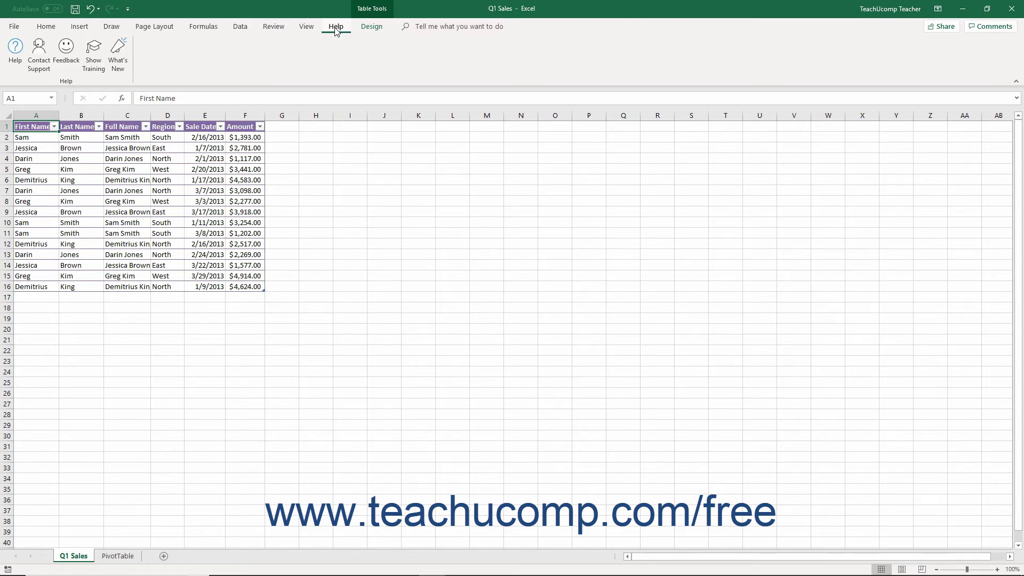
pyautogui.click(47, 25)
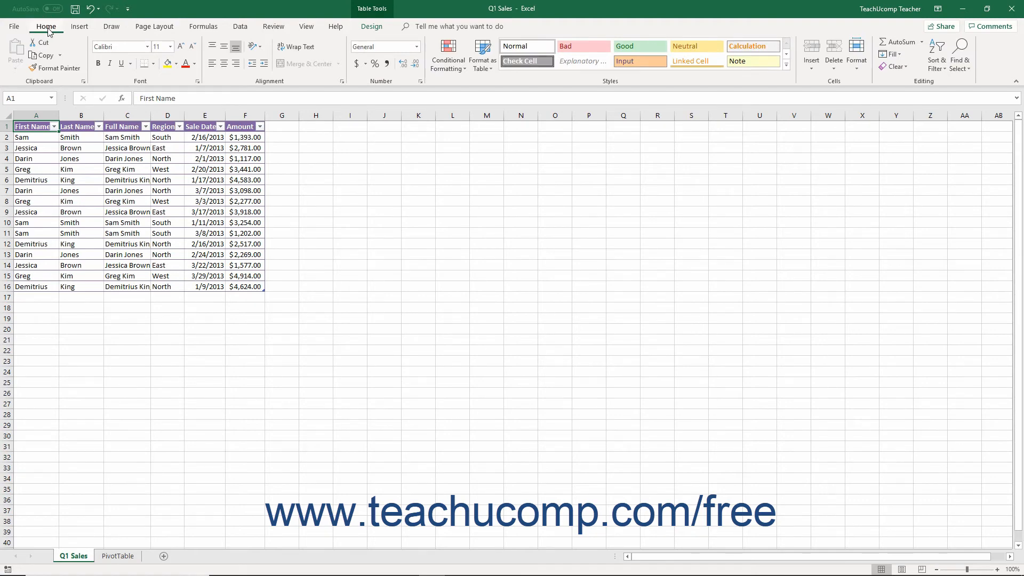
pyautogui.moveTo(373, 12)
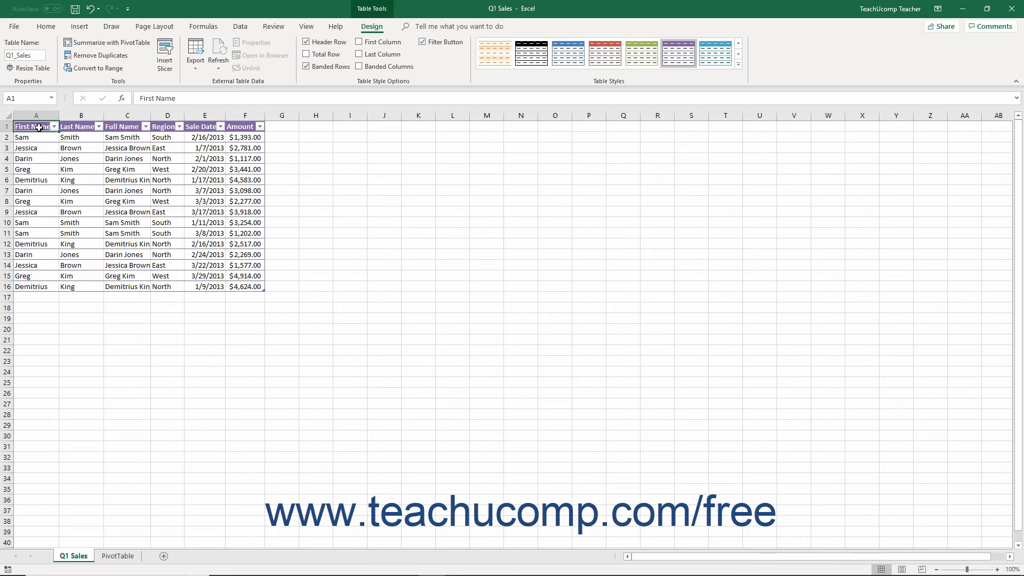
pyautogui.moveTo(54, 143)
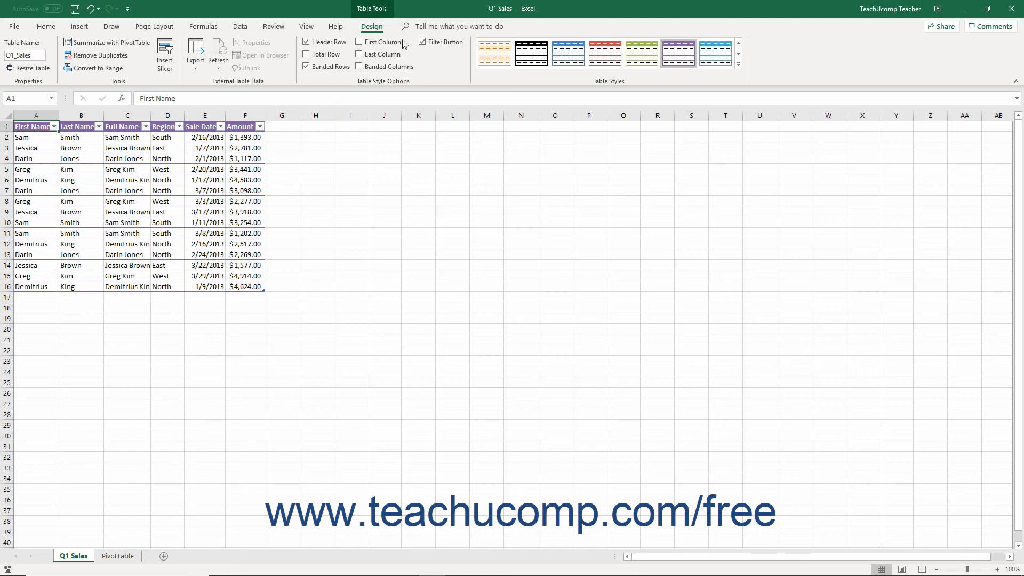
pyautogui.moveTo(373, 28)
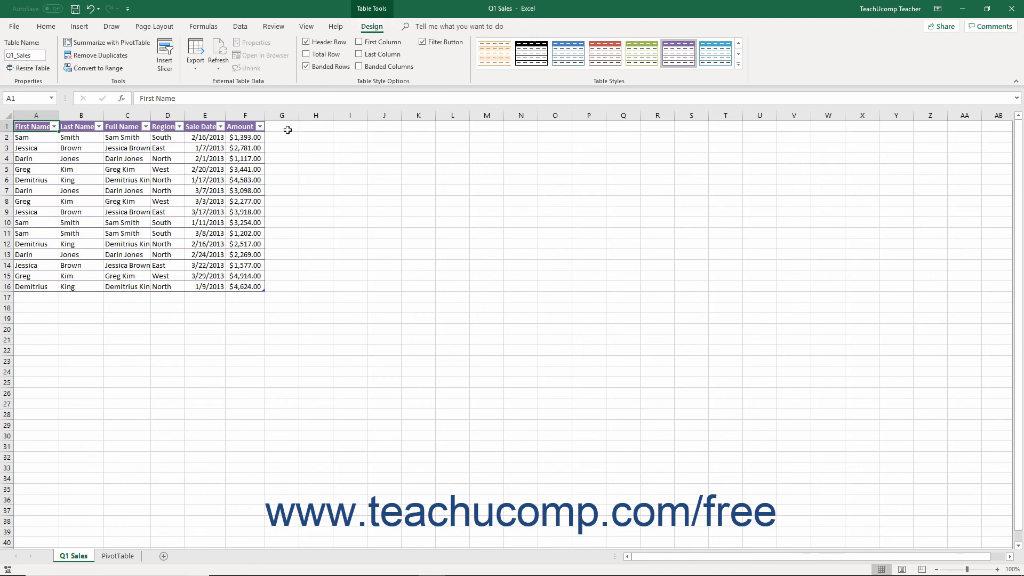
# Select cell G1 outside the Q1_Sales table so the Table Design tab disappears
pyautogui.click(281, 129)
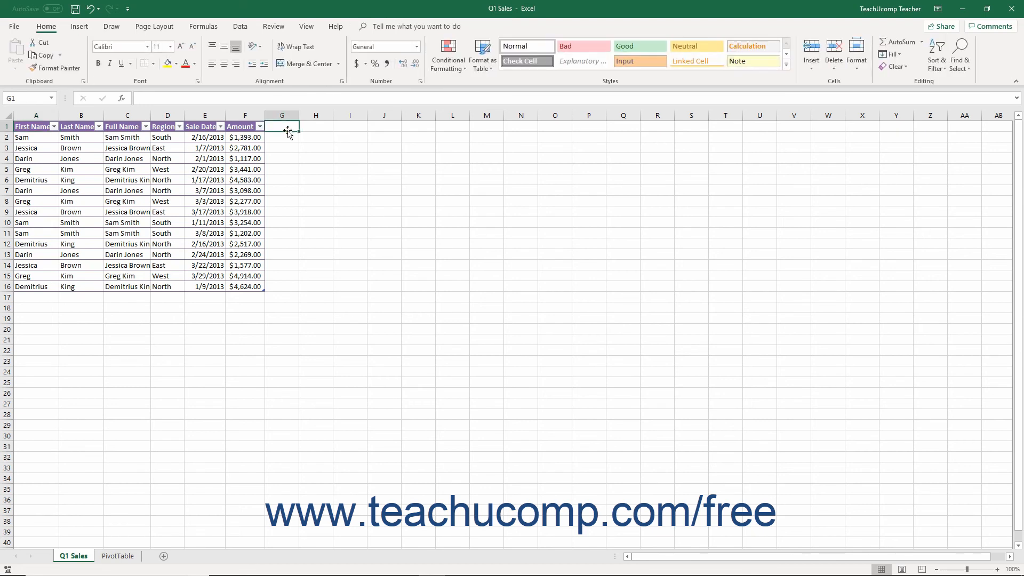